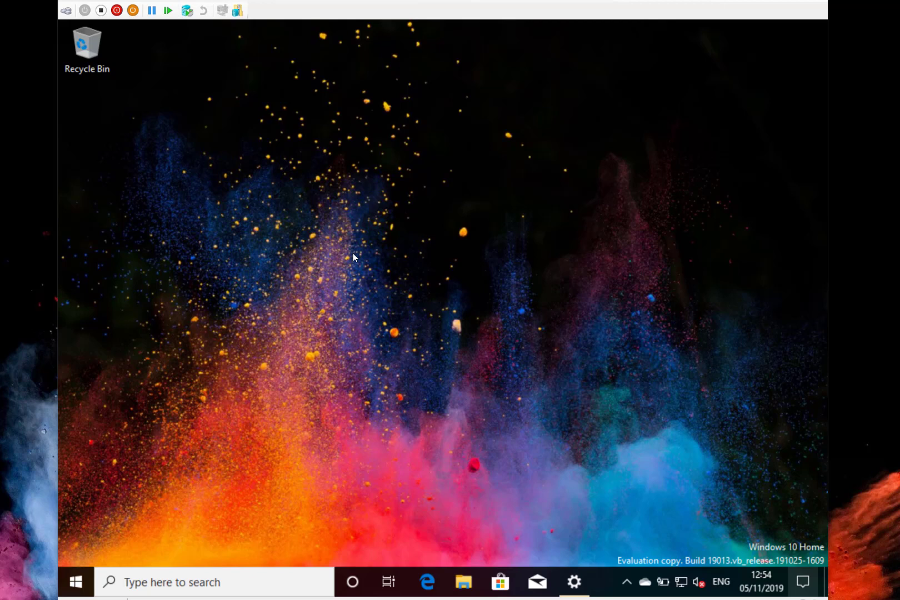
pyautogui.moveTo(425, 246)
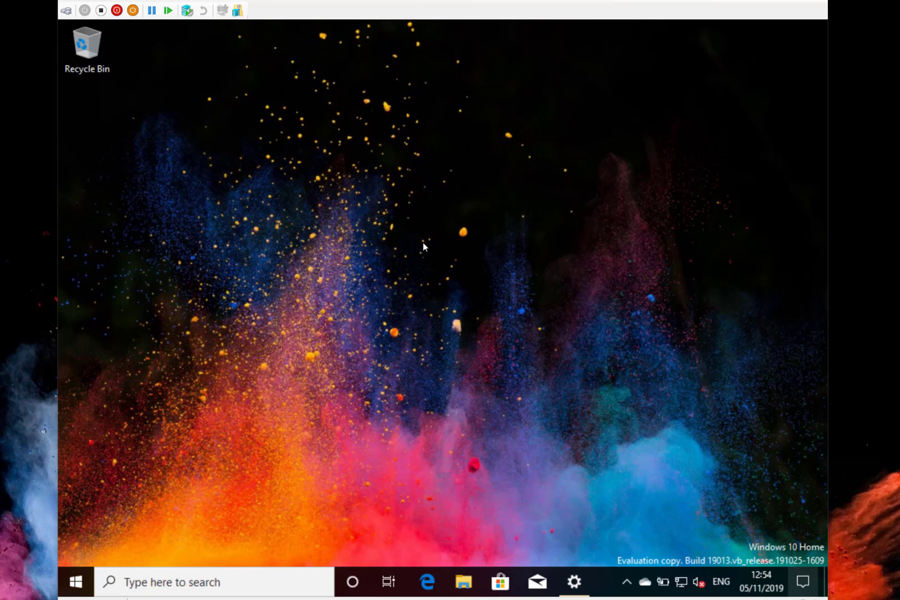
pyautogui.moveTo(410, 255)
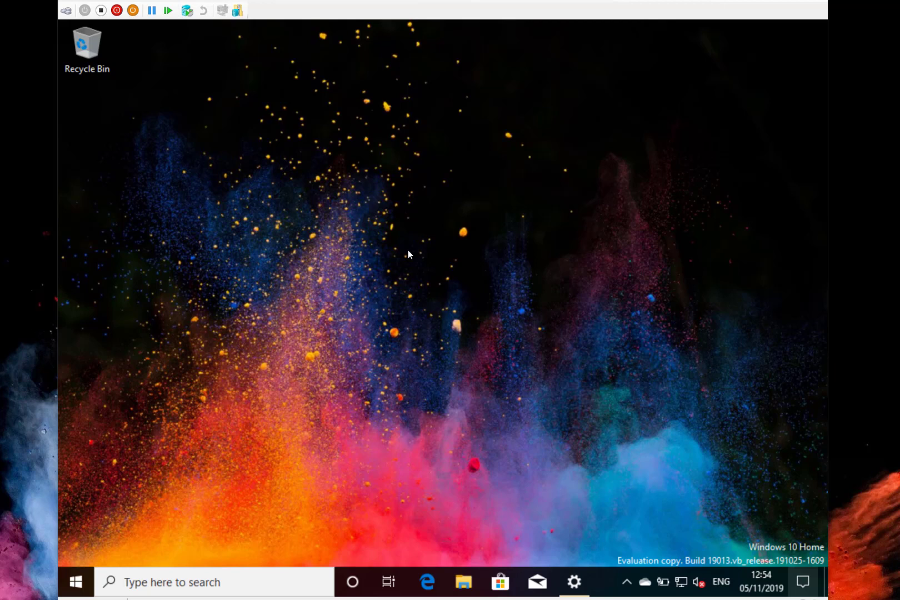
pyautogui.moveTo(390, 264)
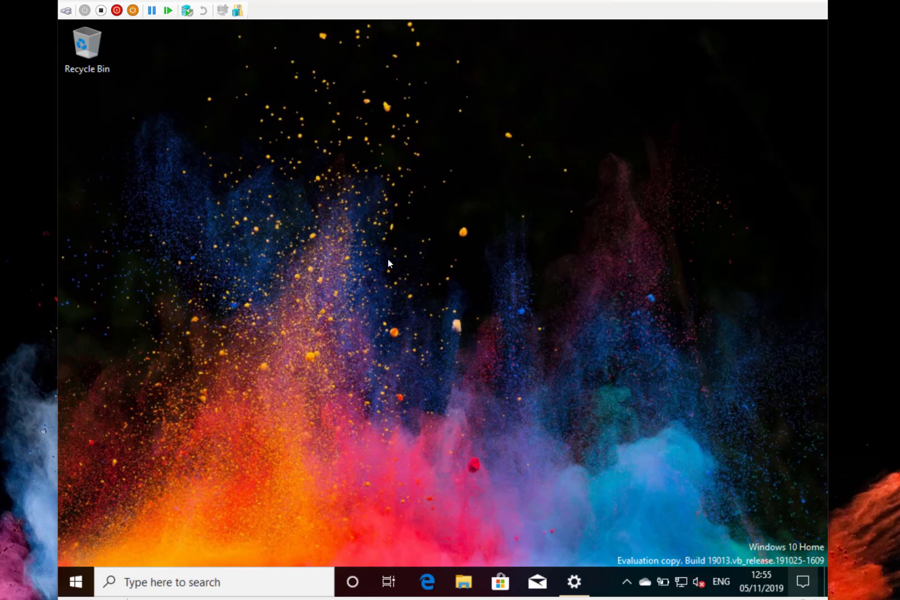
pyautogui.moveTo(375, 288)
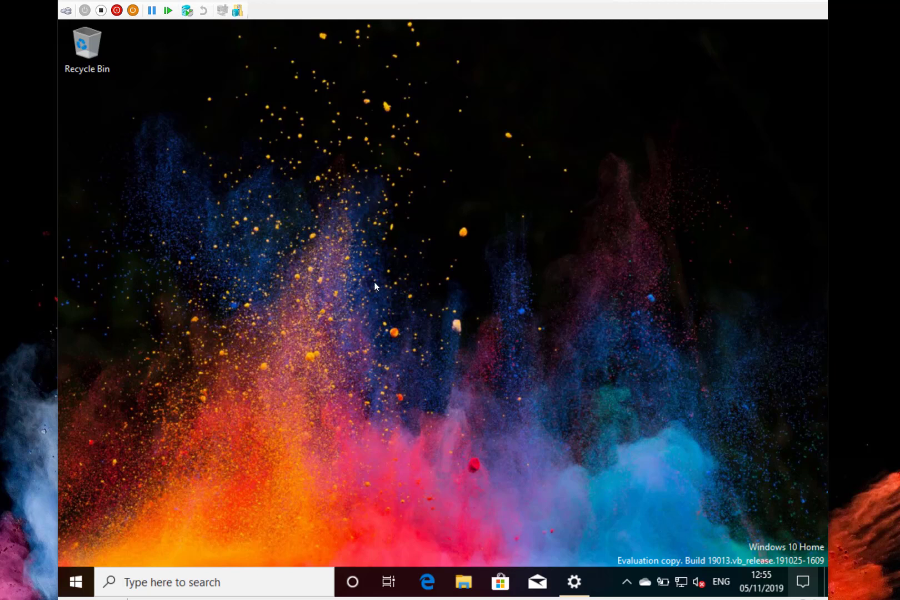
pyautogui.moveTo(608, 432)
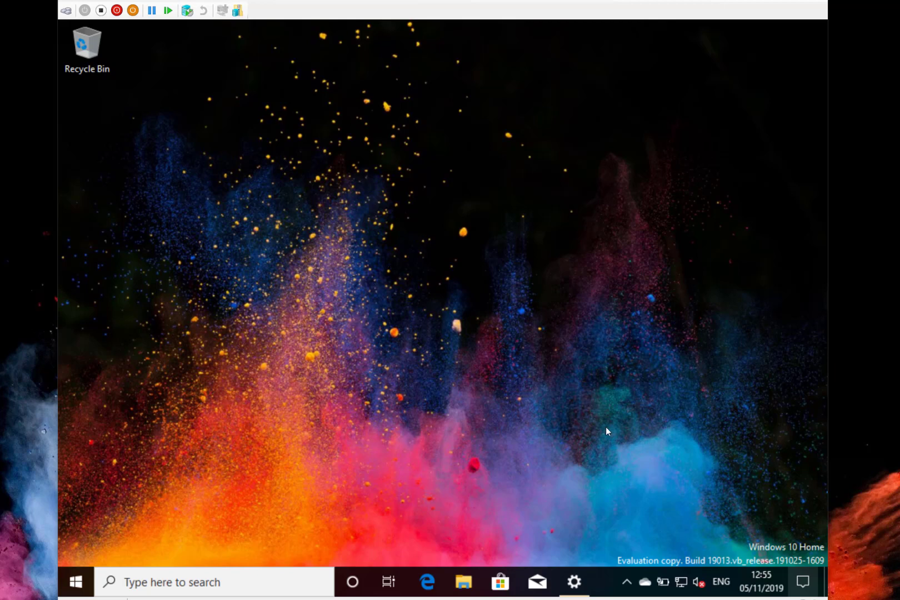
pyautogui.moveTo(456, 353)
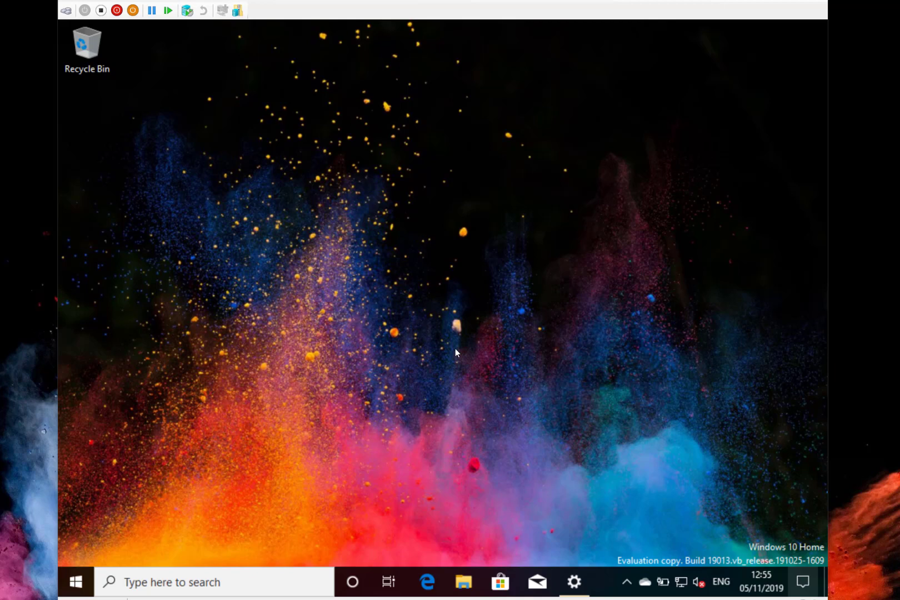
pyautogui.moveTo(100, 569)
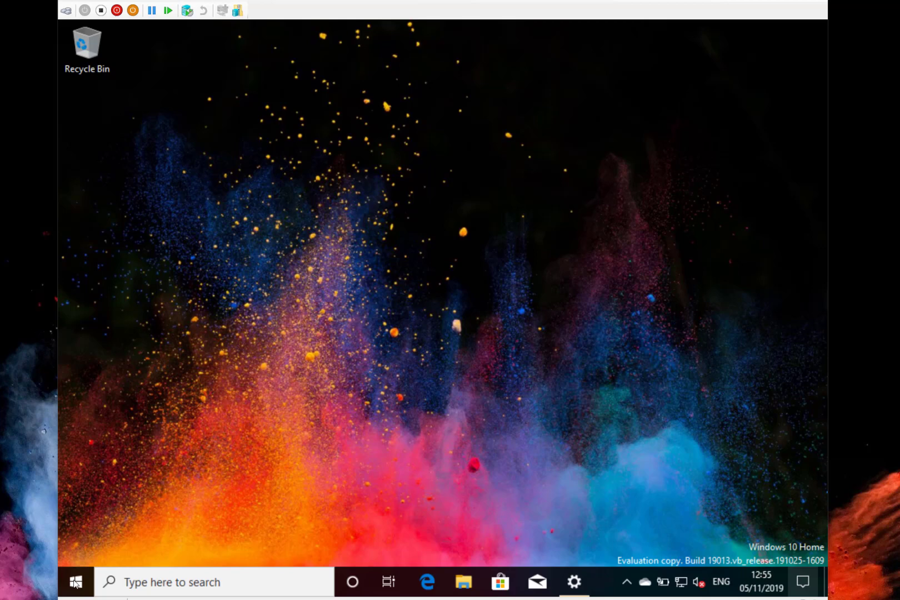
# - In admin PowerShell, enable Microsoft-Windows-Subsystem-Linux (declining restart) and VirtualMachinePlatform features
pyautogui.rightClick(75, 582)
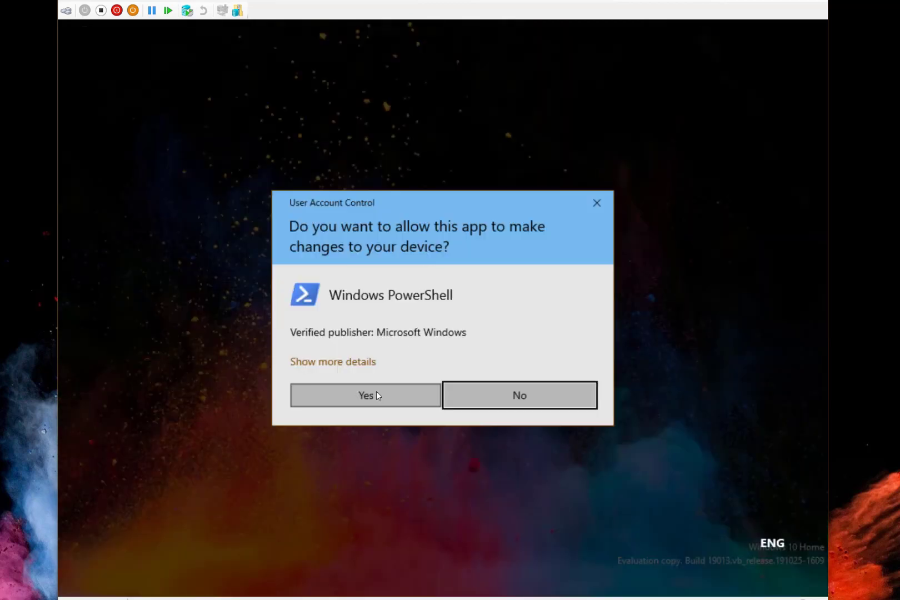
pyautogui.click(365, 395)
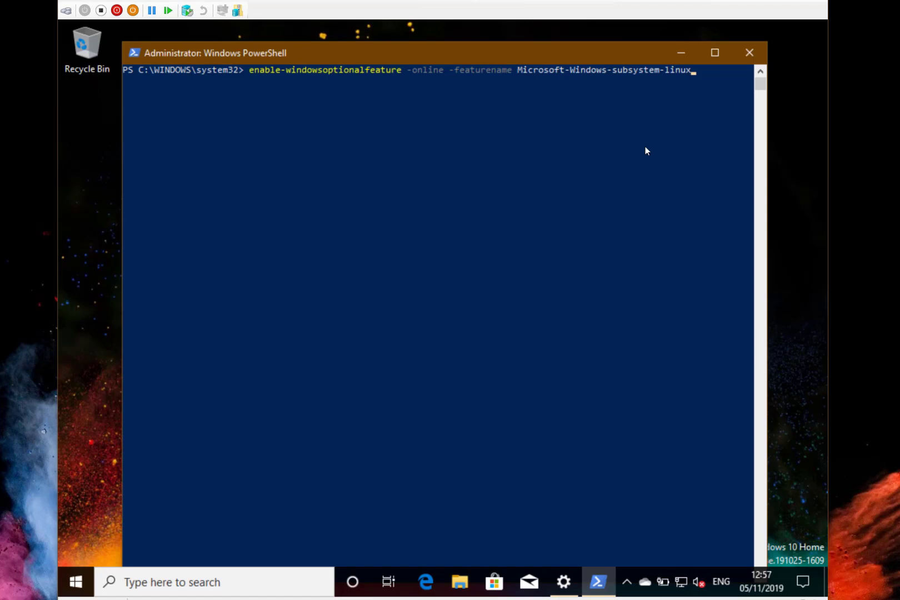
pyautogui.press('Return')
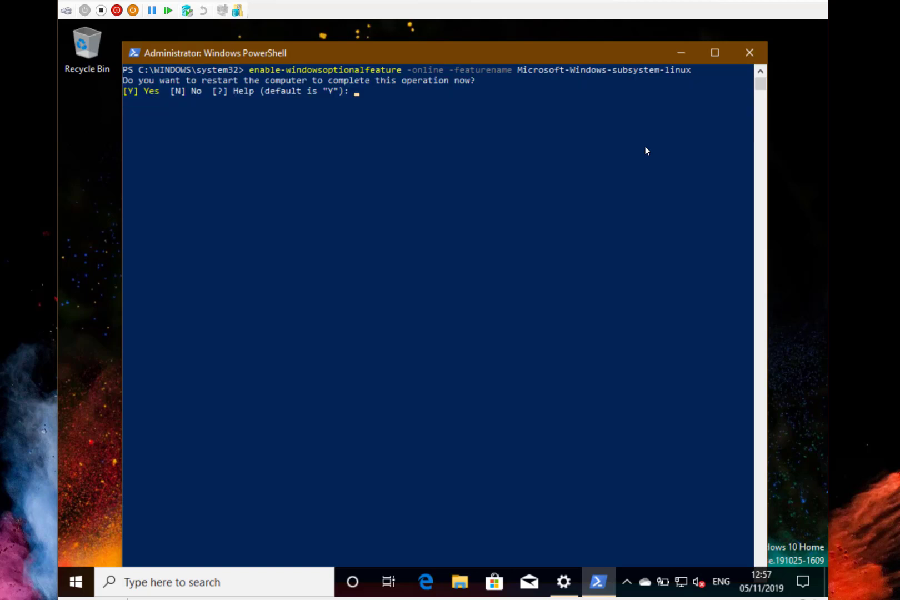
pyautogui.write('n')
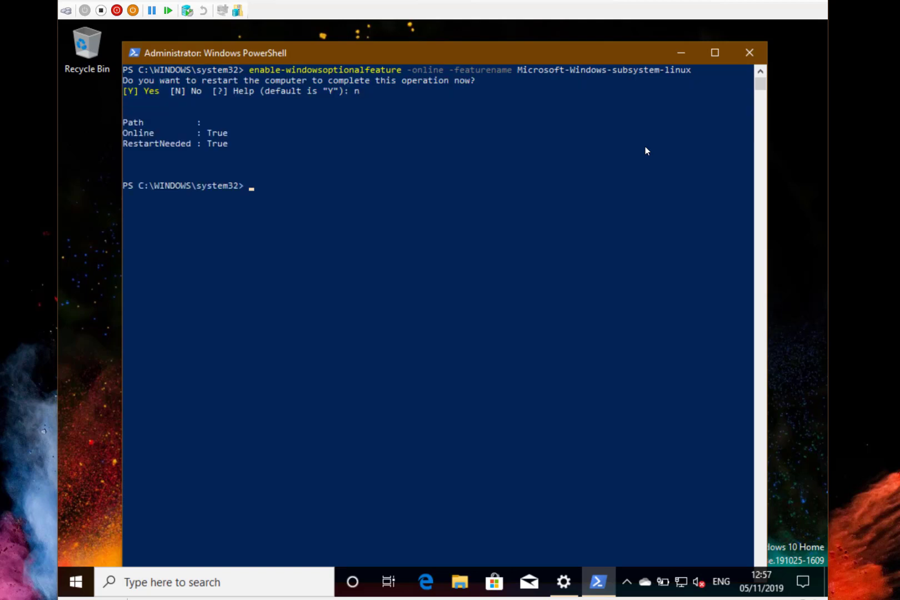
pyautogui.write('enable-windowsoptionalfeature -online -featurename virtualmachineplatform')
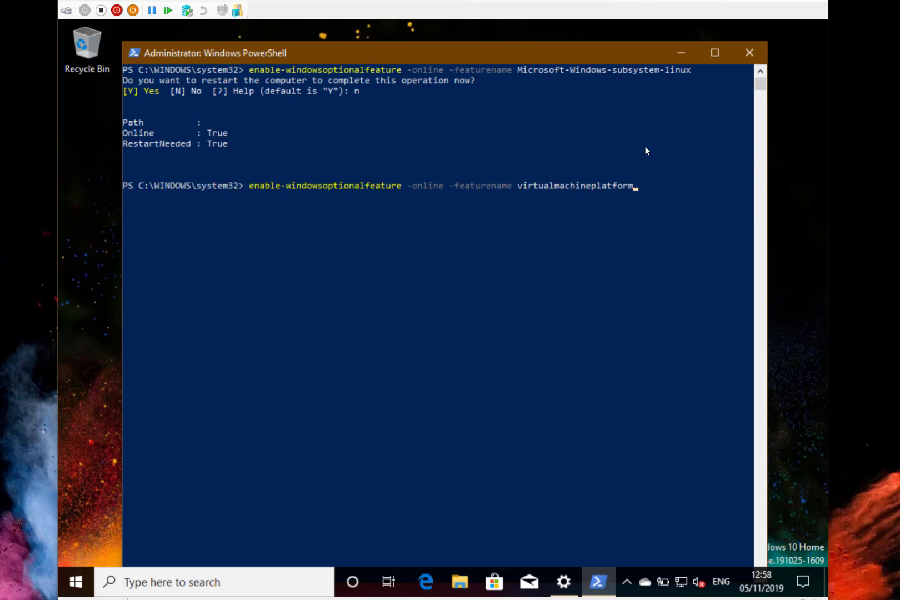
pyautogui.press('Return')
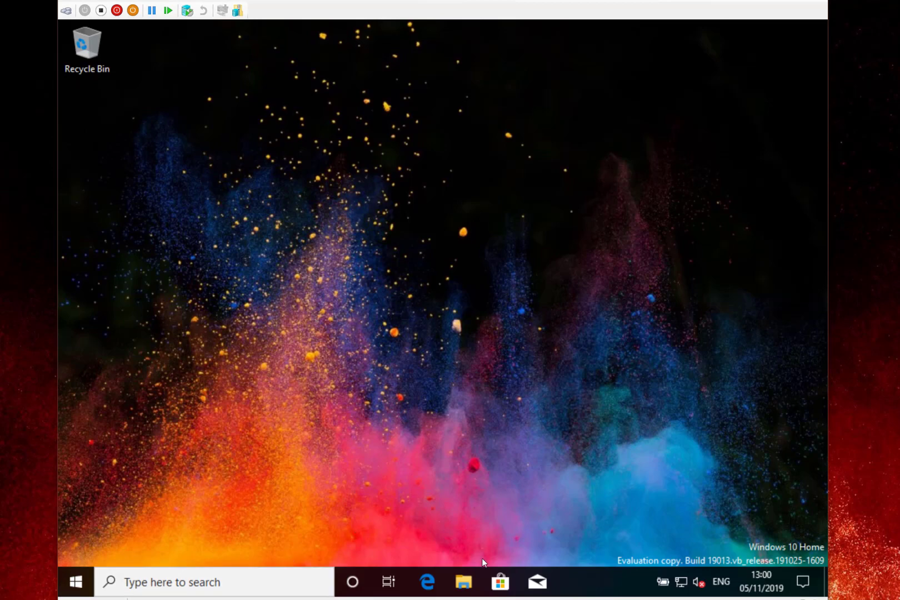
# - Install Debian from Microsoft Store and launch it
pyautogui.click(499, 582)
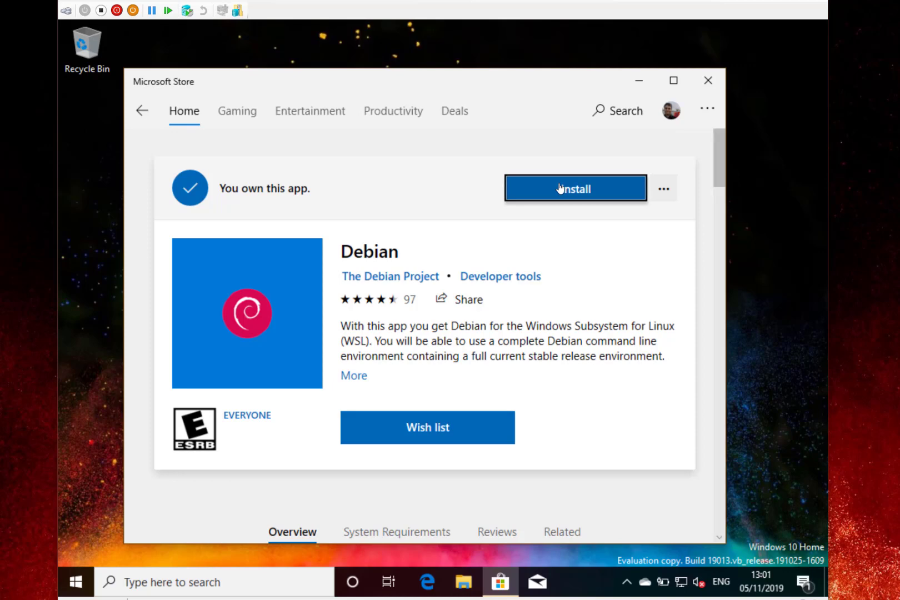
pyautogui.click(575, 188)
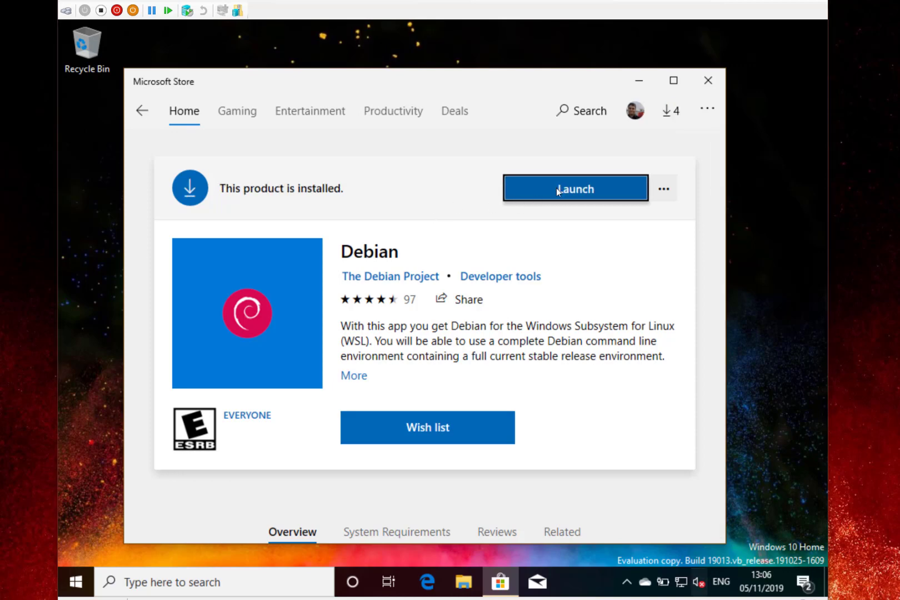
pyautogui.click(575, 188)
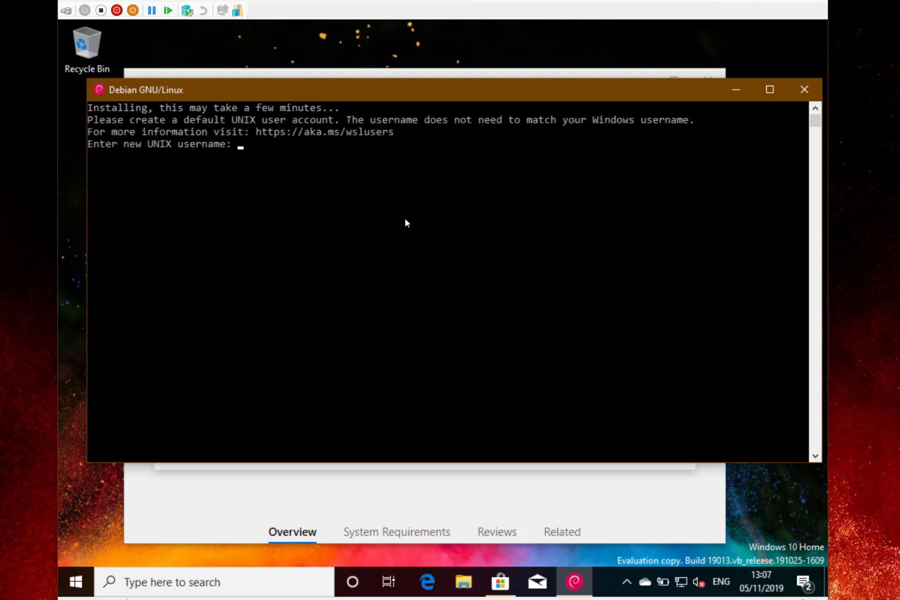
# - Create the UNIX user 'iandixon', replacing the rejected username 'Ian'
pyautogui.write('Ian')
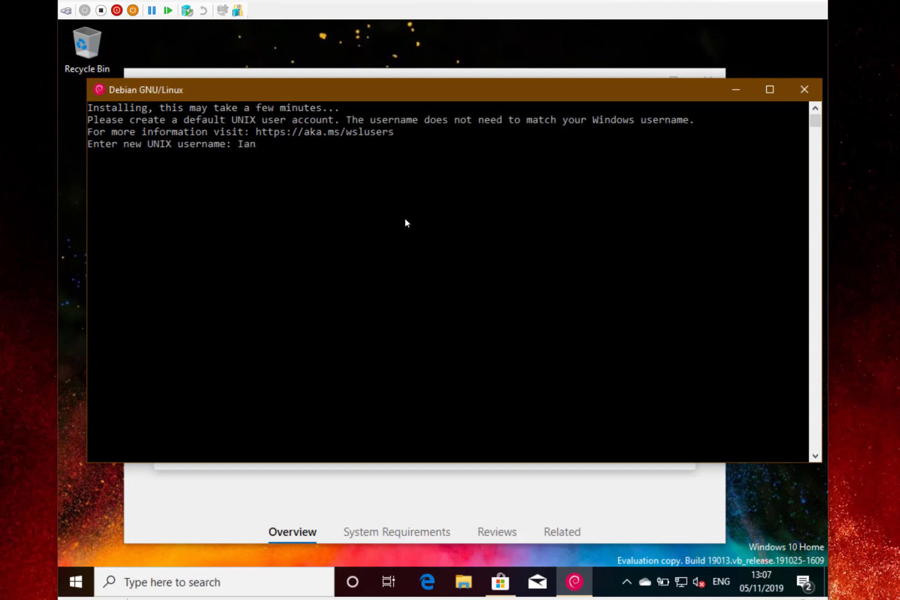
pyautogui.press('Return')
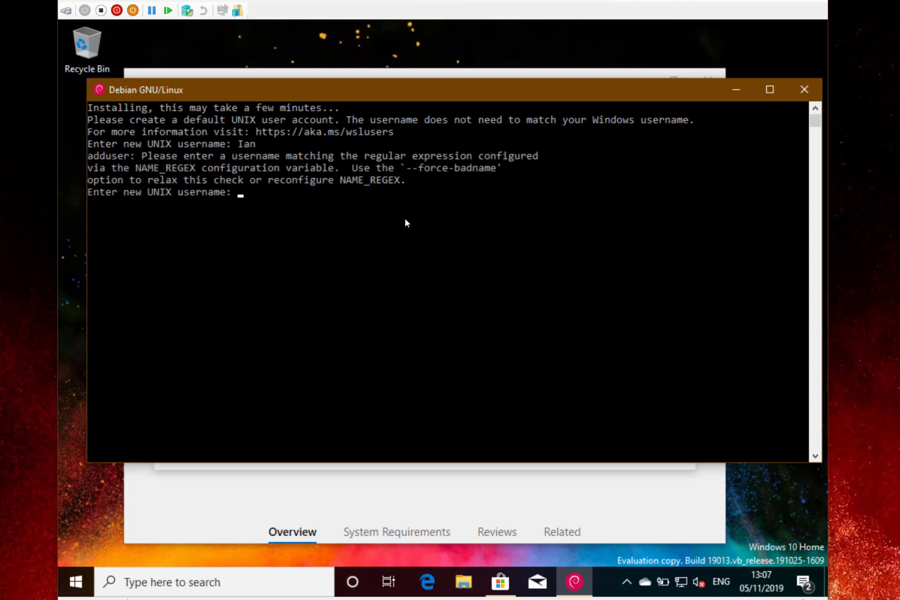
pyautogui.write('iandixon')
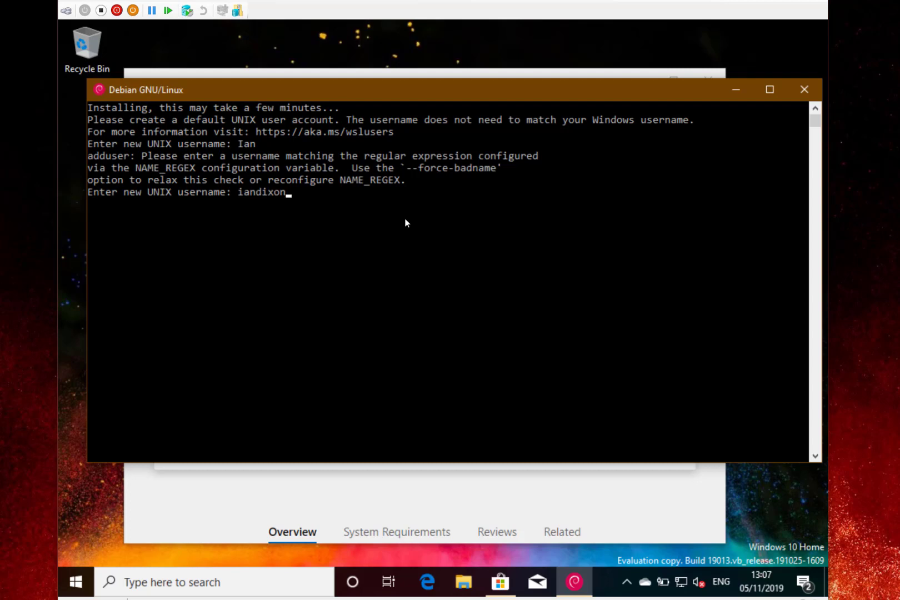
pyautogui.press('Return')
pyautogui.write('ls')
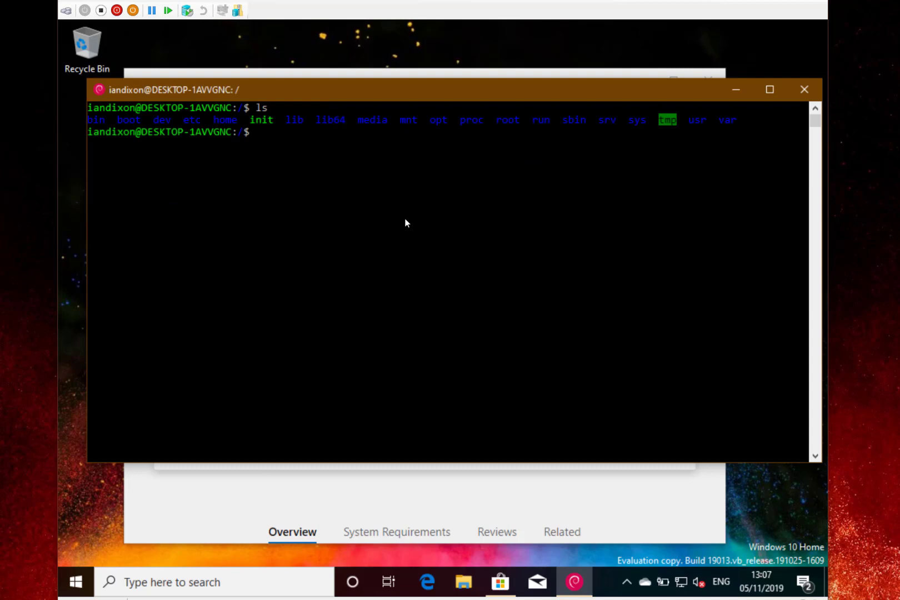
pyautogui.moveTo(769, 89)
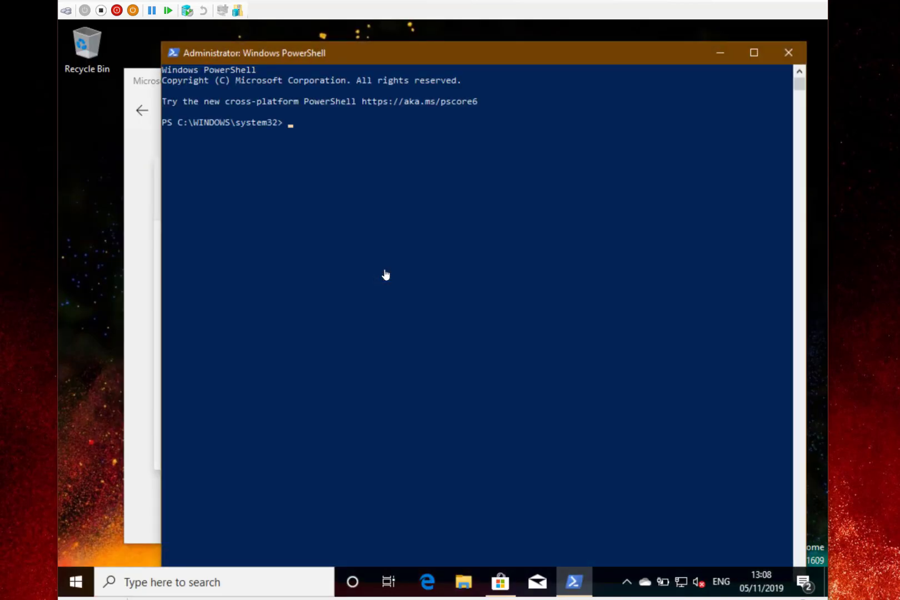
# - Run 'wsl --set-version debian 2' to convert Debian to WSL 2
pyautogui.write('w')
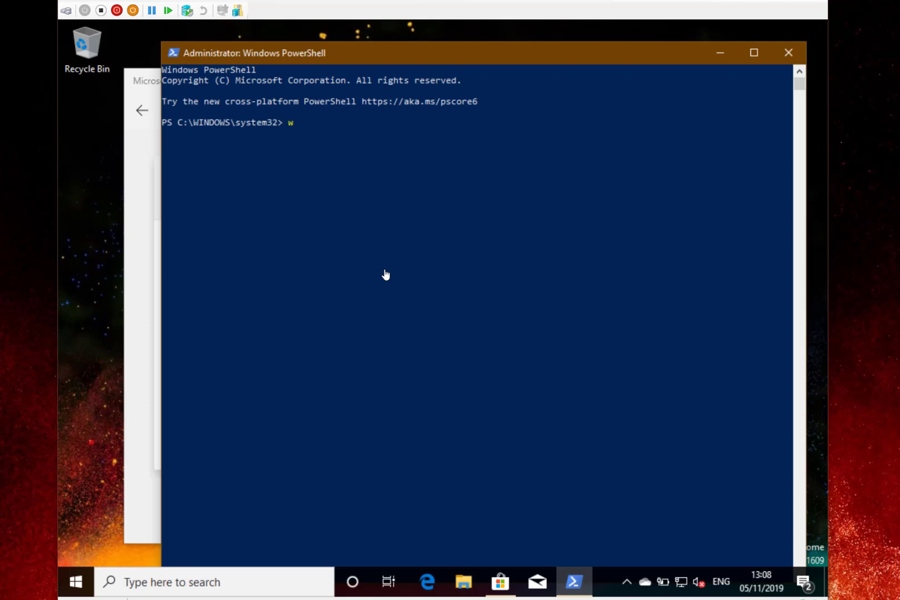
pyautogui.write('sl')
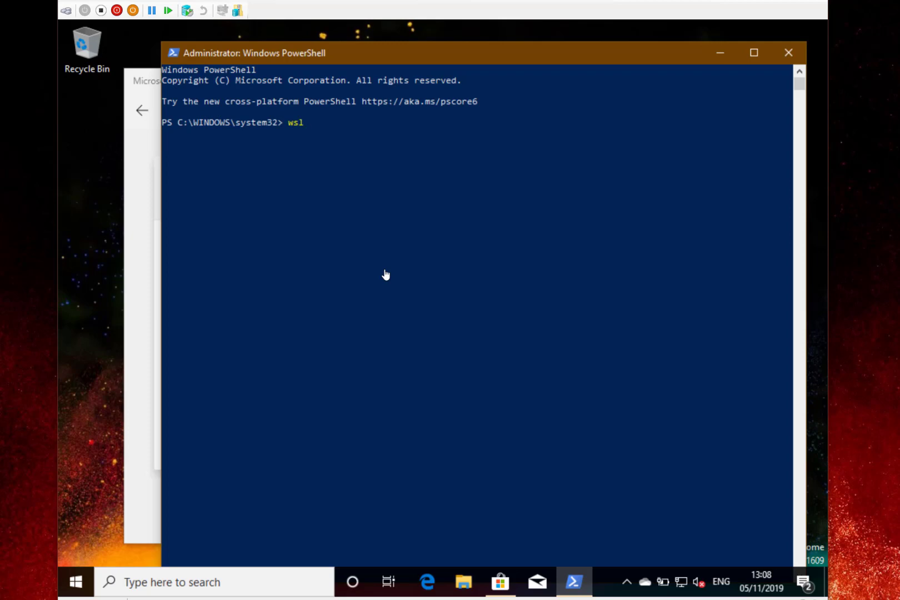
pyautogui.write('--sey')
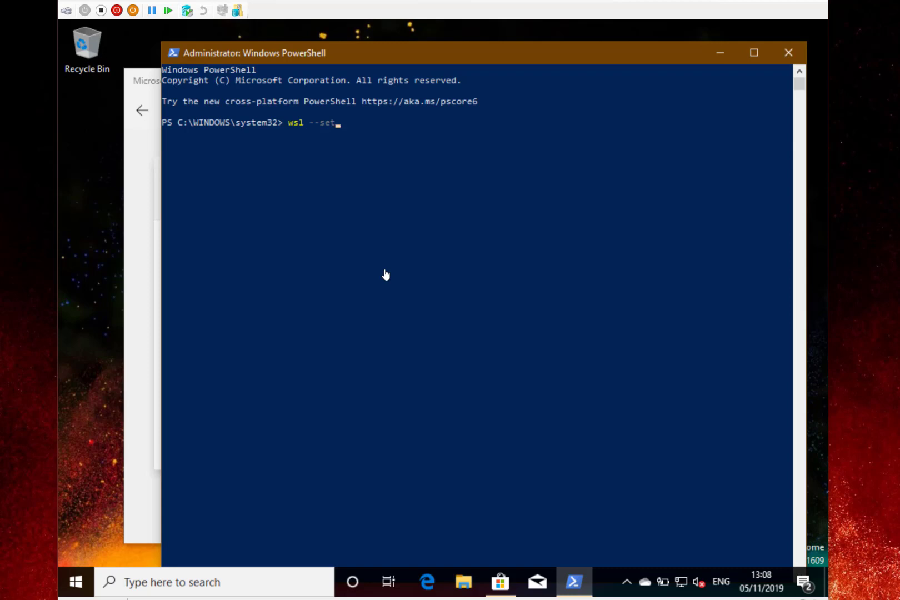
pyautogui.write('-ver')
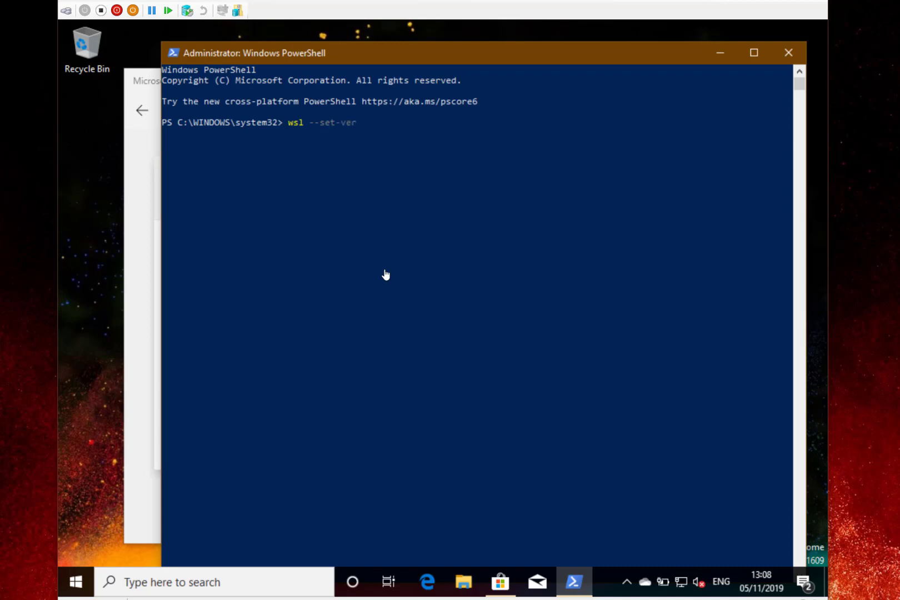
pyautogui.write('sion')
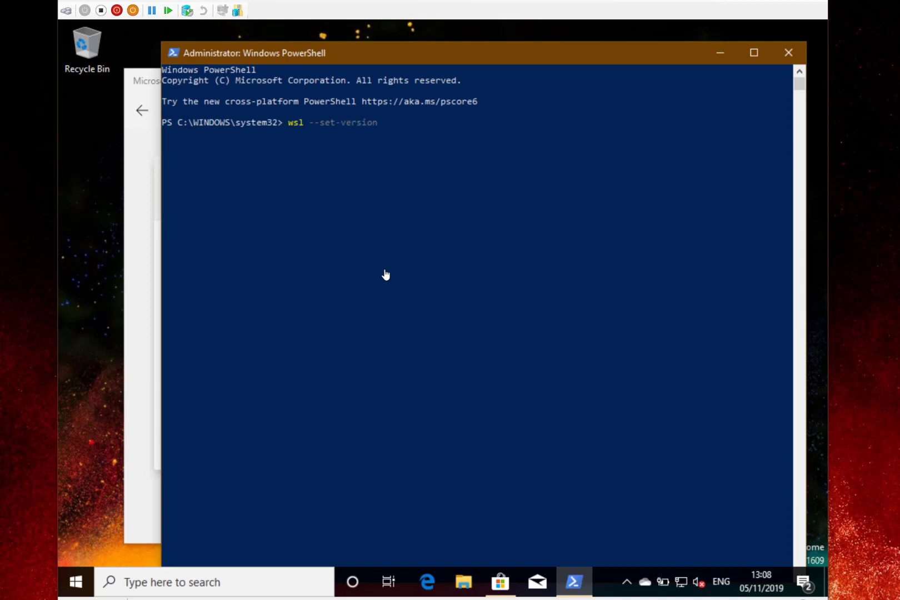
pyautogui.write('debian')
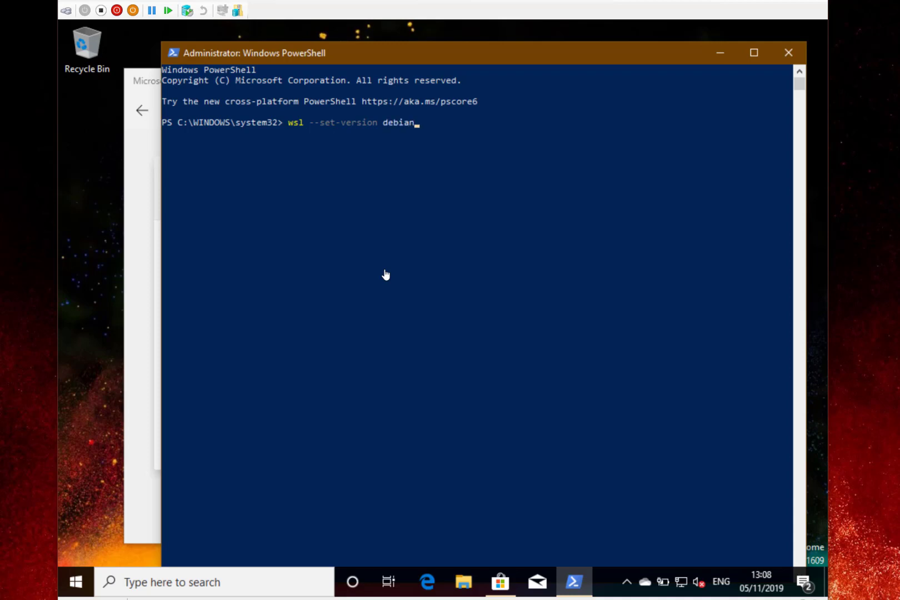
pyautogui.write('2')
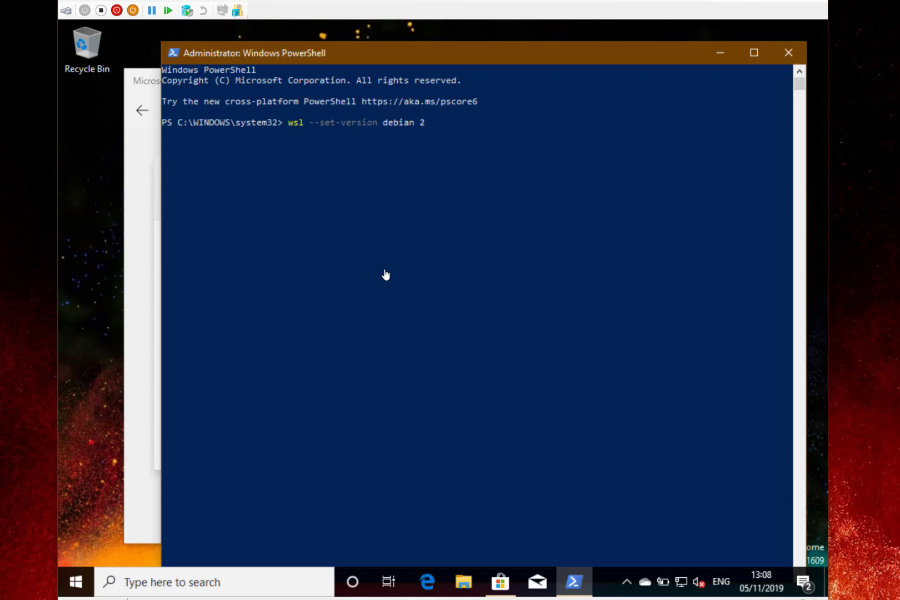
pyautogui.press('Return')
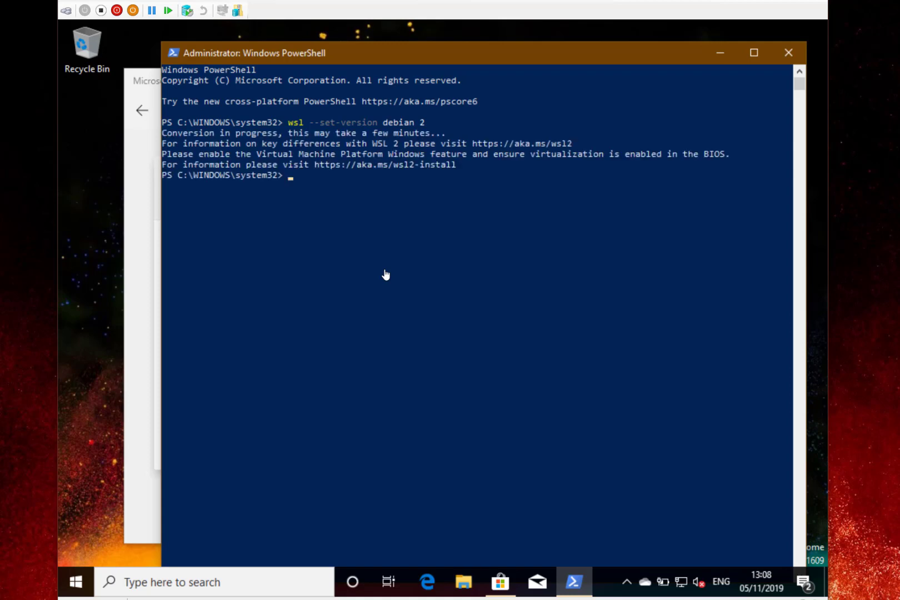
# - Enter 'wsl --list --verbose' to check Debian's WSL version
pyautogui.write('w')
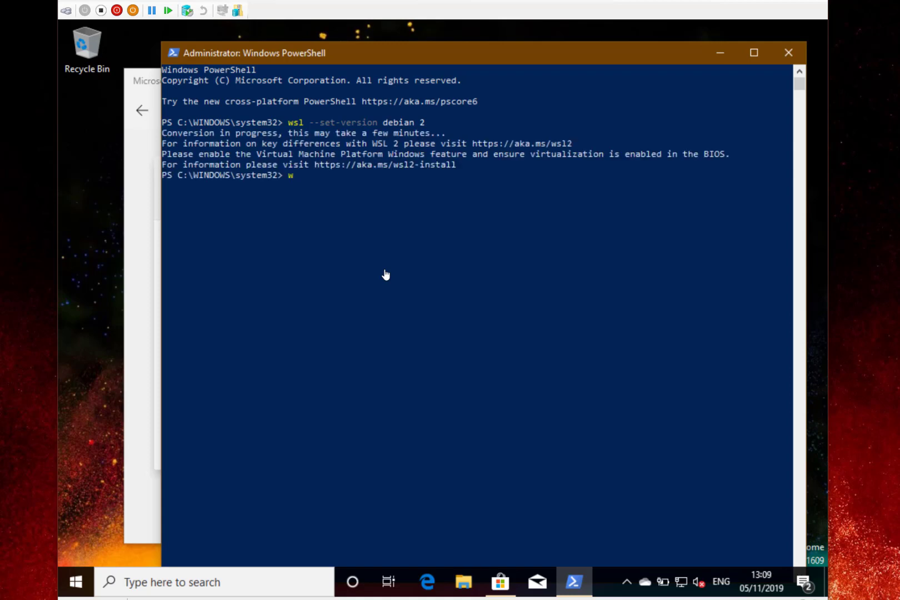
pyautogui.write('sl')
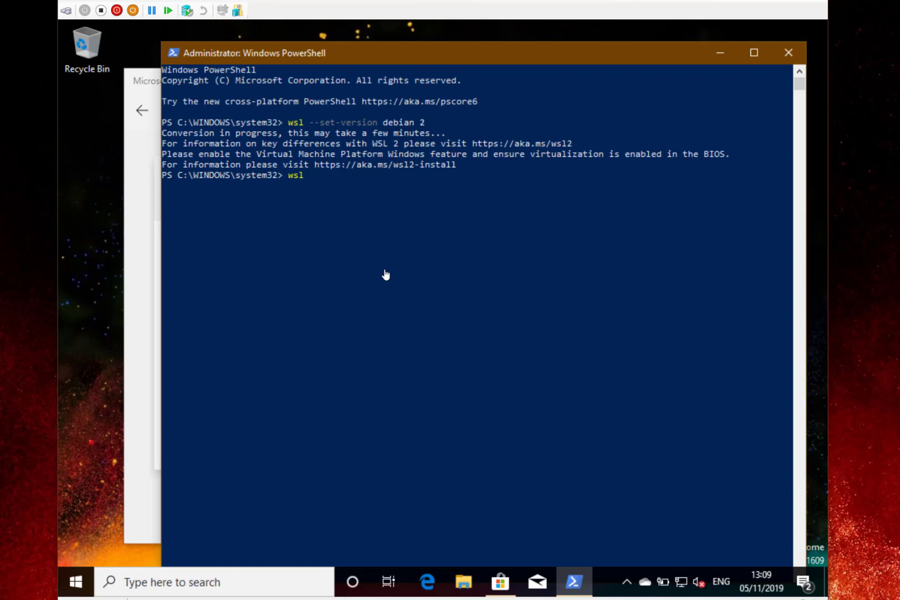
pyautogui.write('--list')
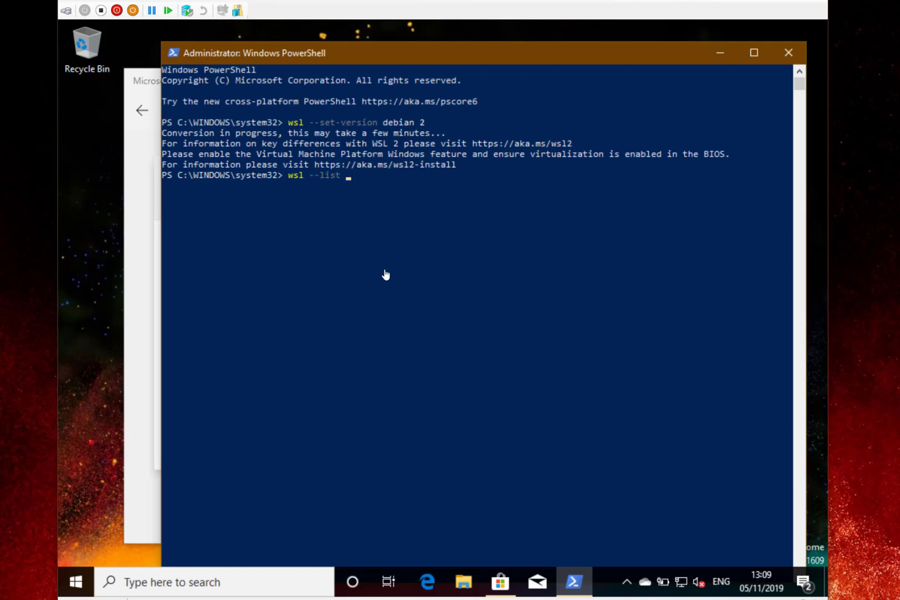
pyautogui.write('--verbose')
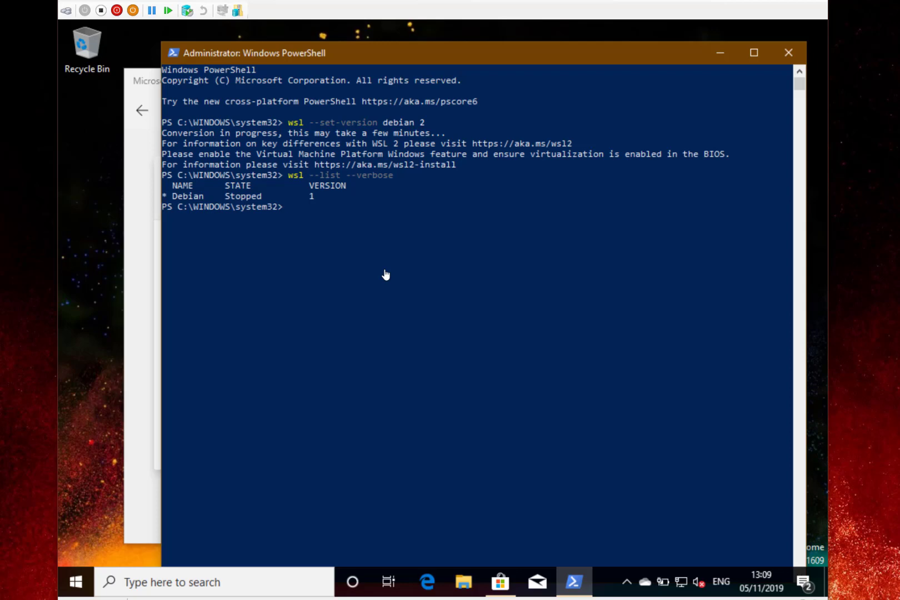
pyautogui.moveTo(223, 537)
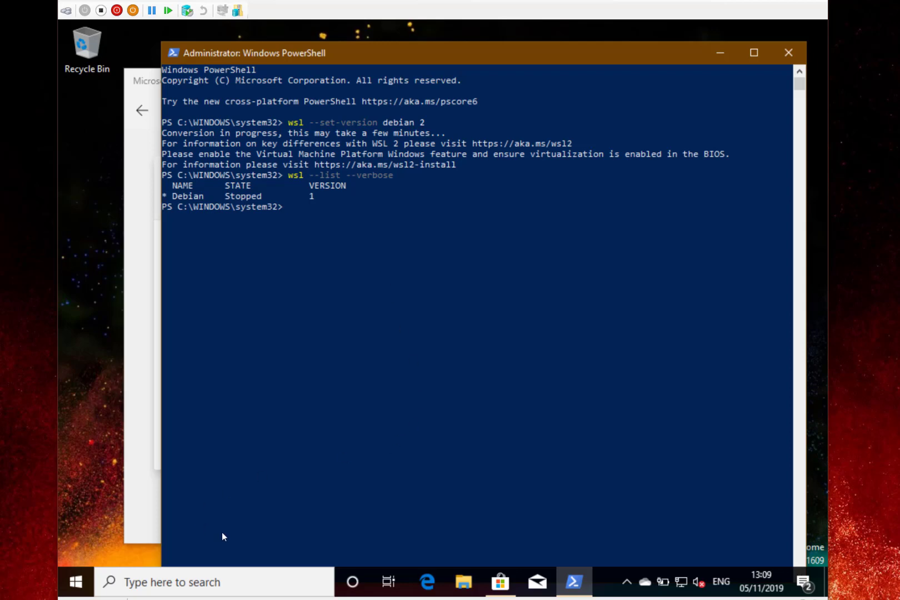
# - Launch Windows Terminal (Preview) from the Start menu
pyautogui.click(75, 582)
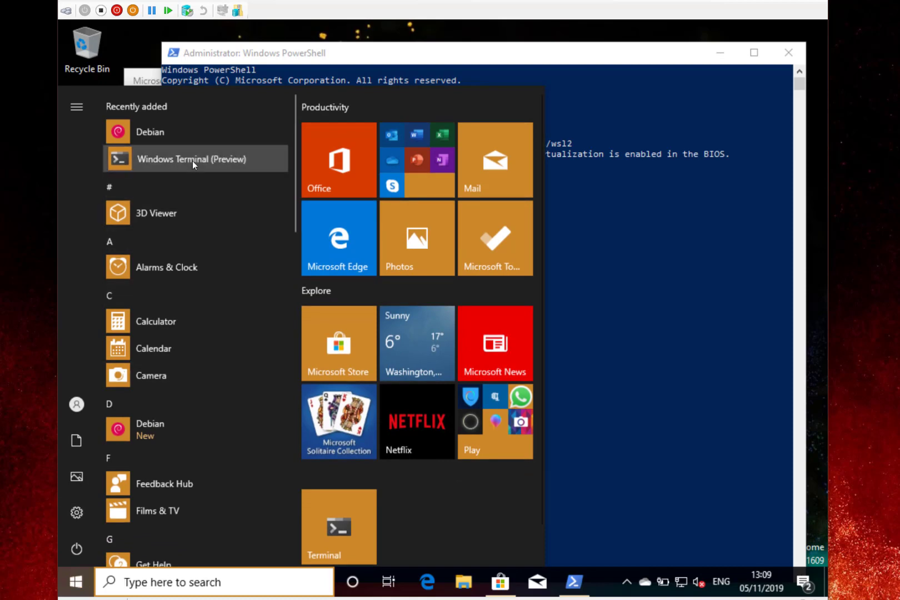
pyautogui.click(191, 159)
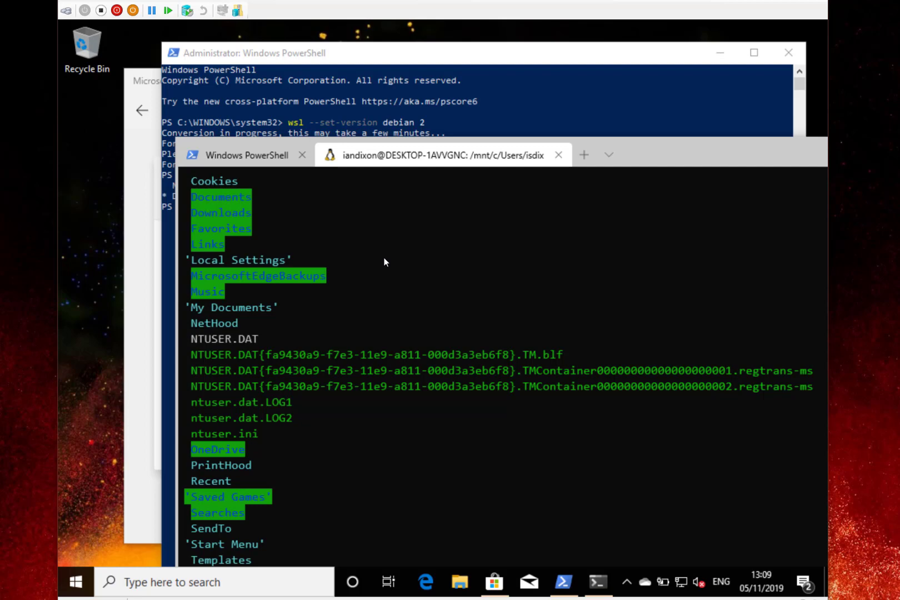
pyautogui.moveTo(669, 167)
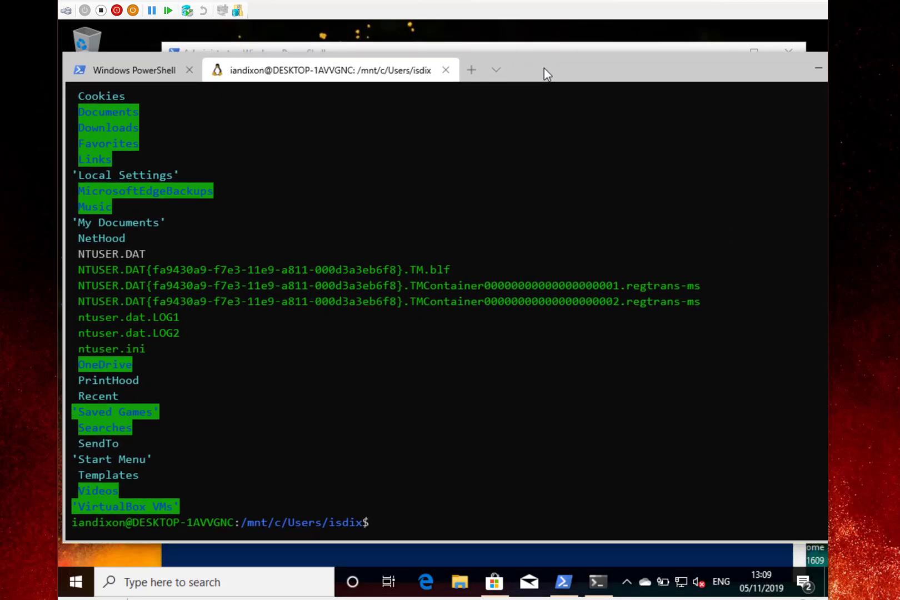
pyautogui.moveTo(711, 343)
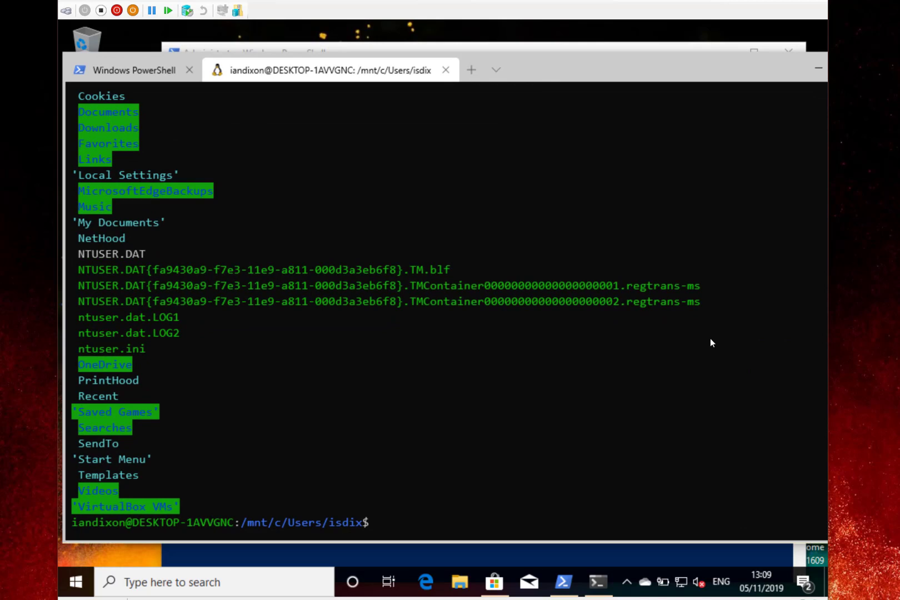